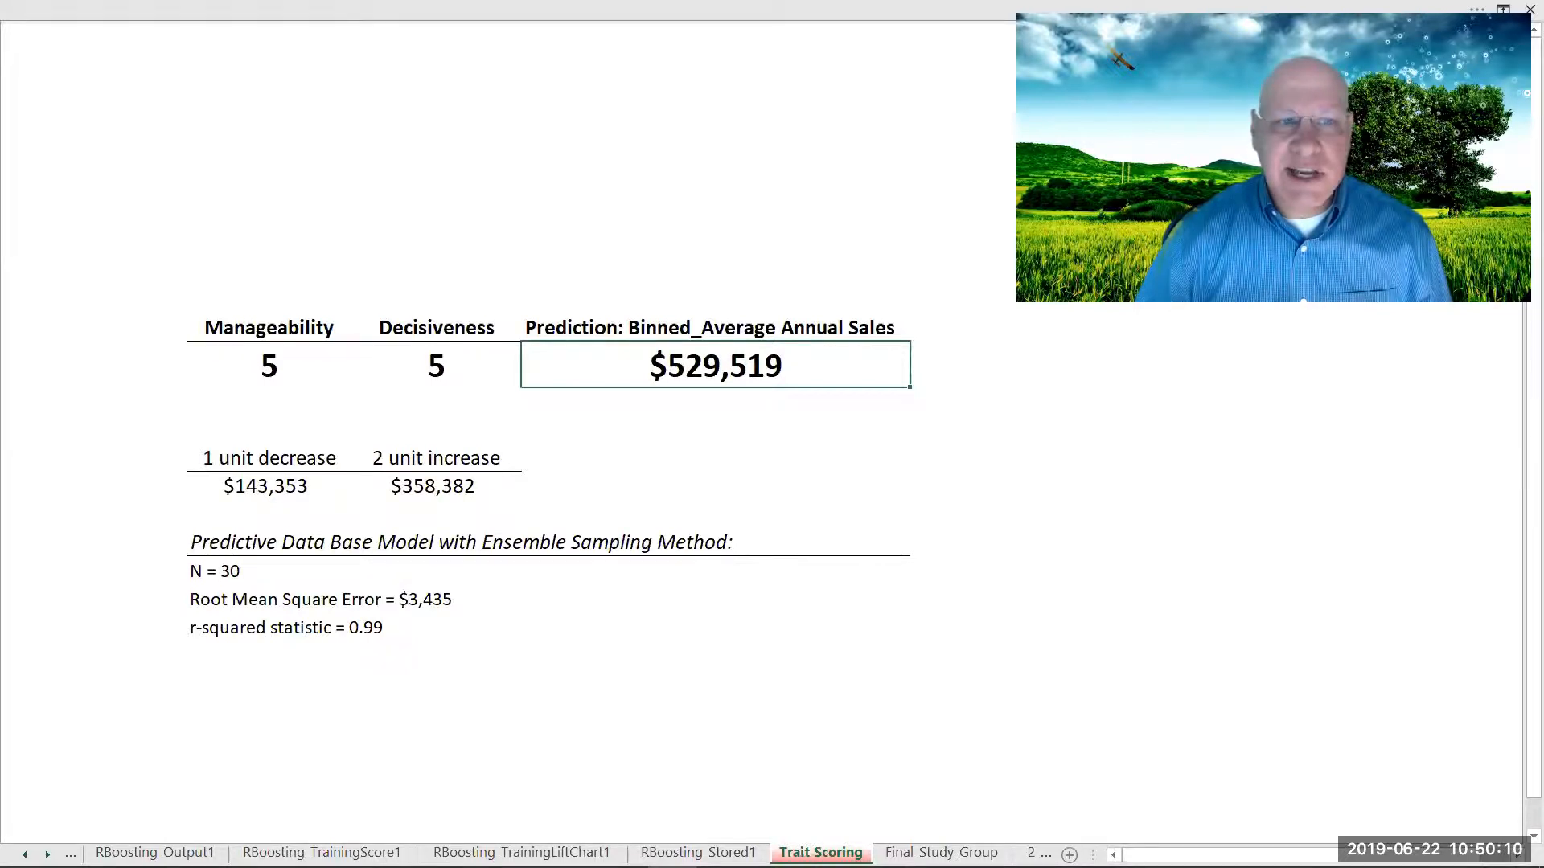
# Step: Select the Manageability score cell on the Trait Scoring sheet to edit it
pyautogui.click(269, 365)
pyautogui.write('4')
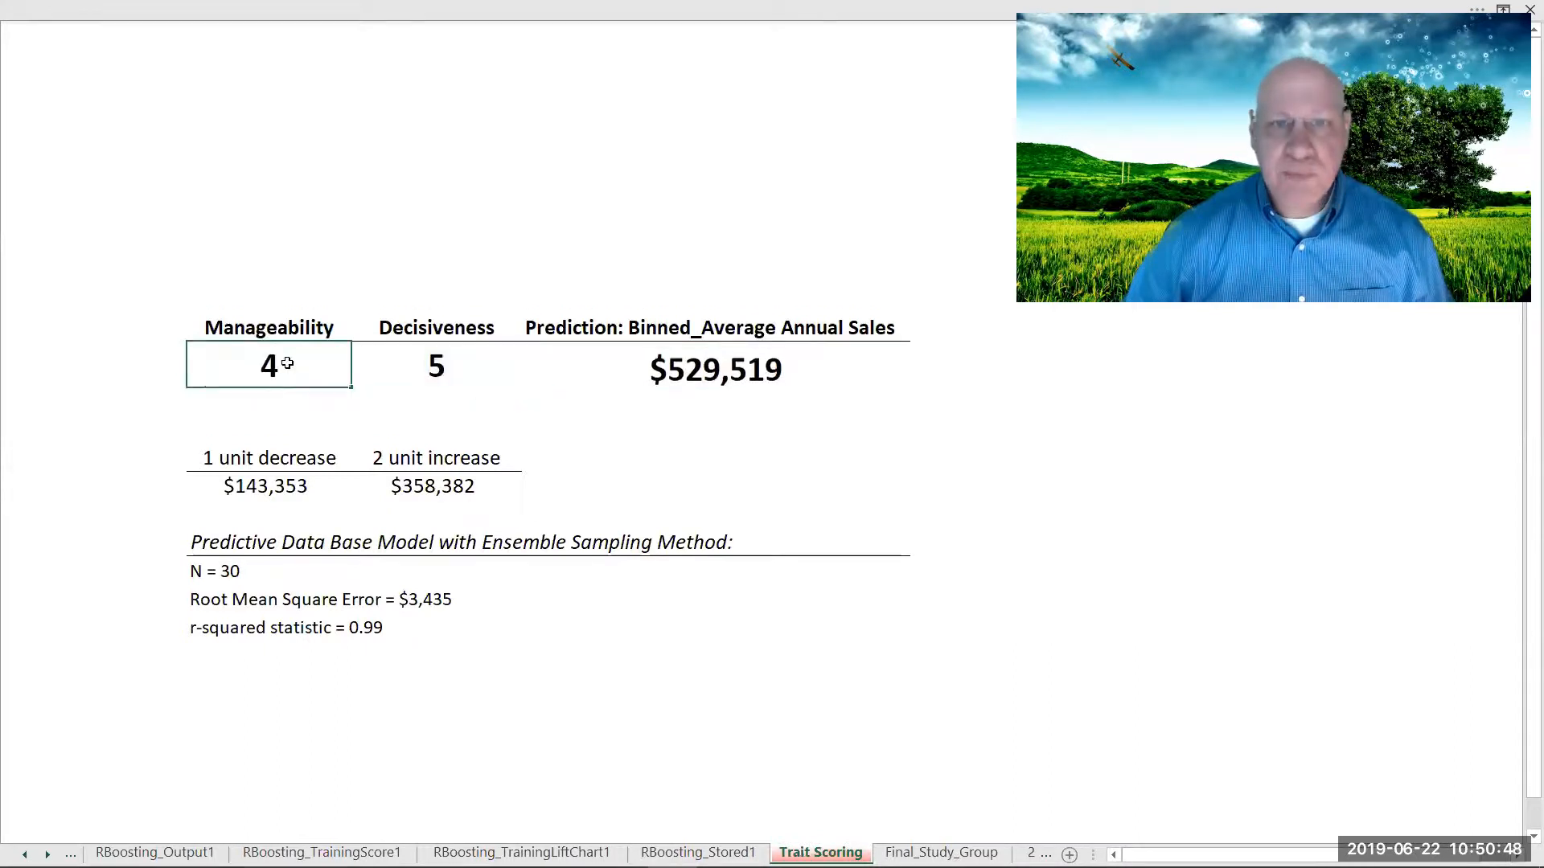
# Step: Commit Manageability 4 so predicted annual sales recalculates to $672,872
pyautogui.click(435, 365)
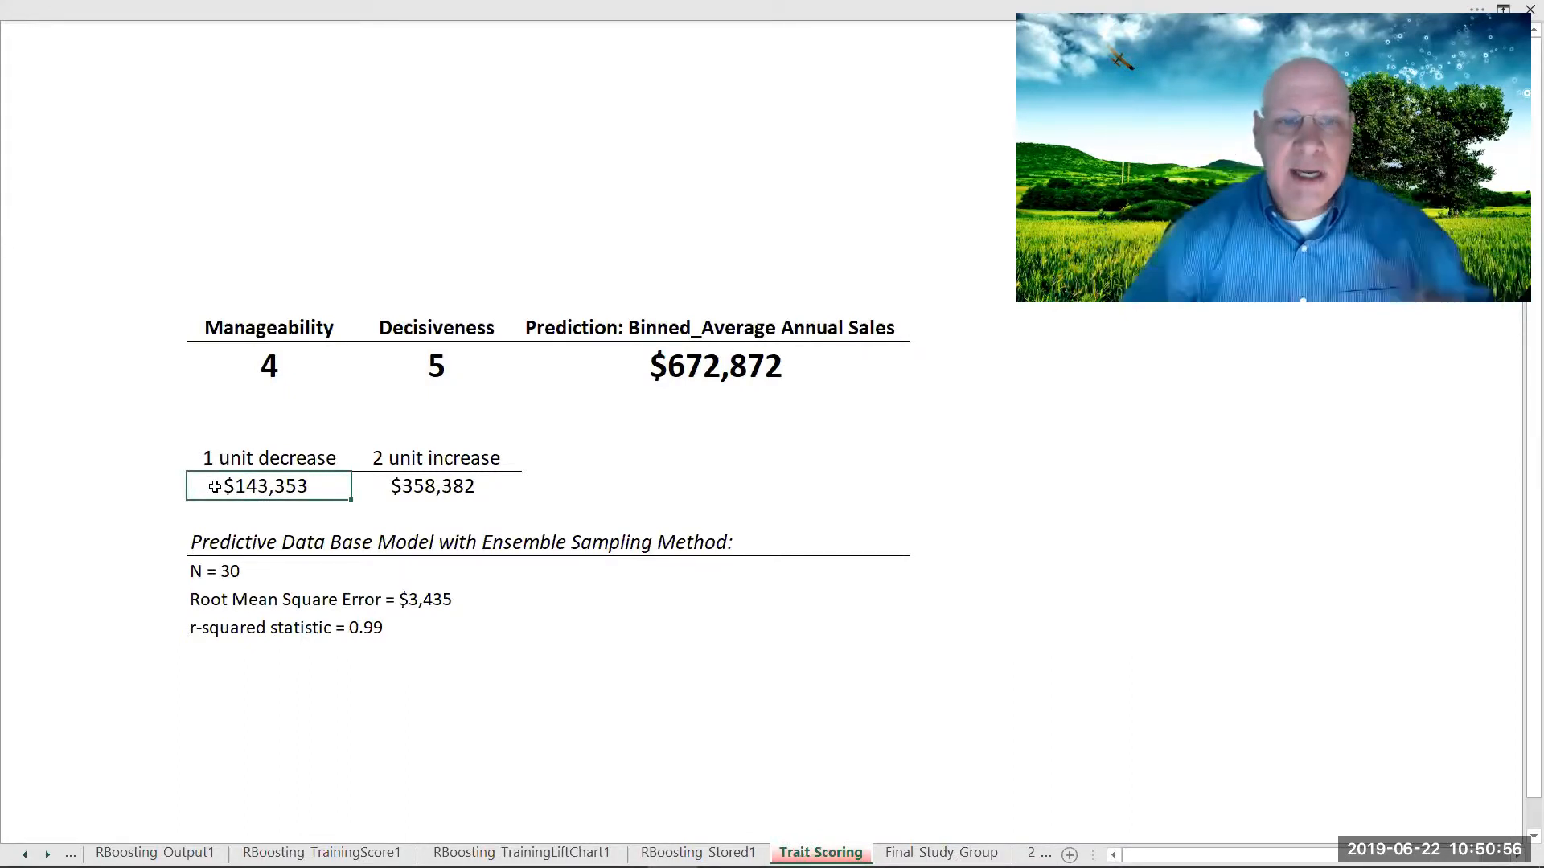
pyautogui.moveTo(320, 529)
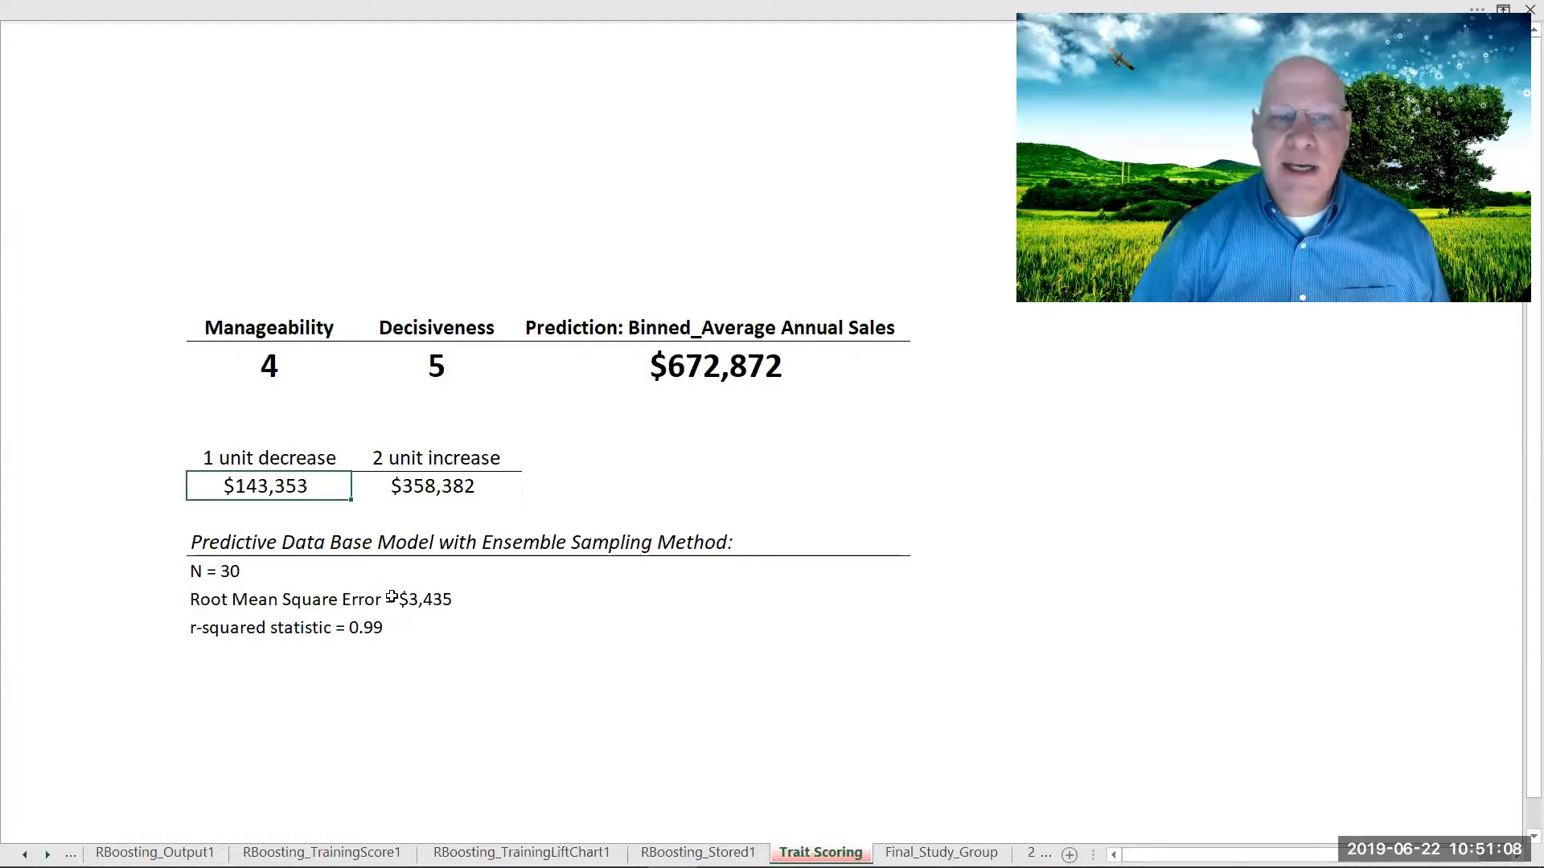
pyautogui.moveTo(329, 486)
pyautogui.write('5')
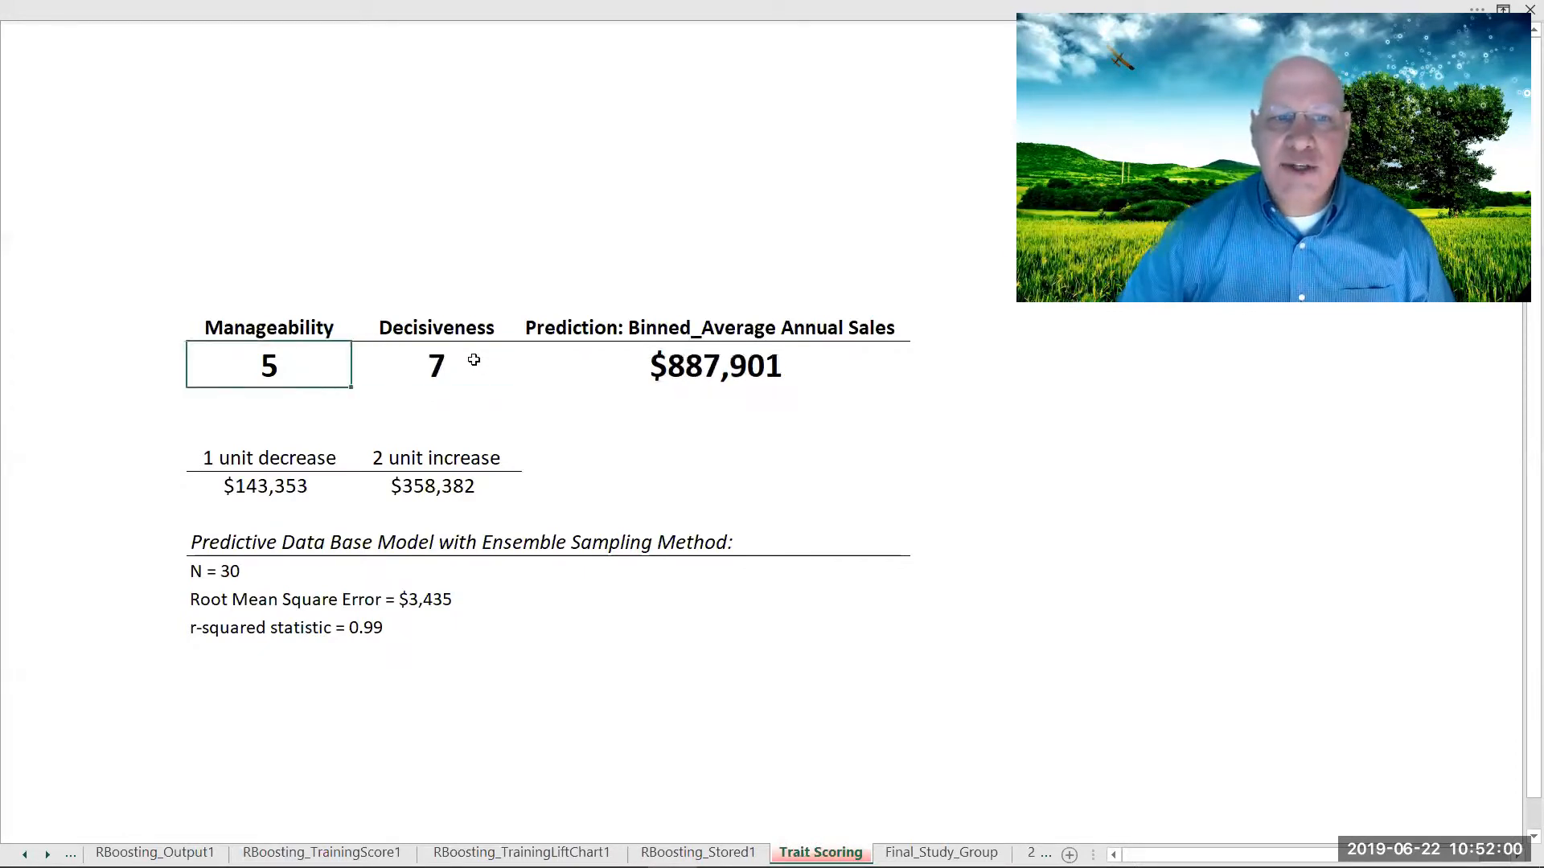
# Step: Select the Decisiveness cell, check the 2-unit increase amount, then reselect Decisiveness
pyautogui.click(435, 365)
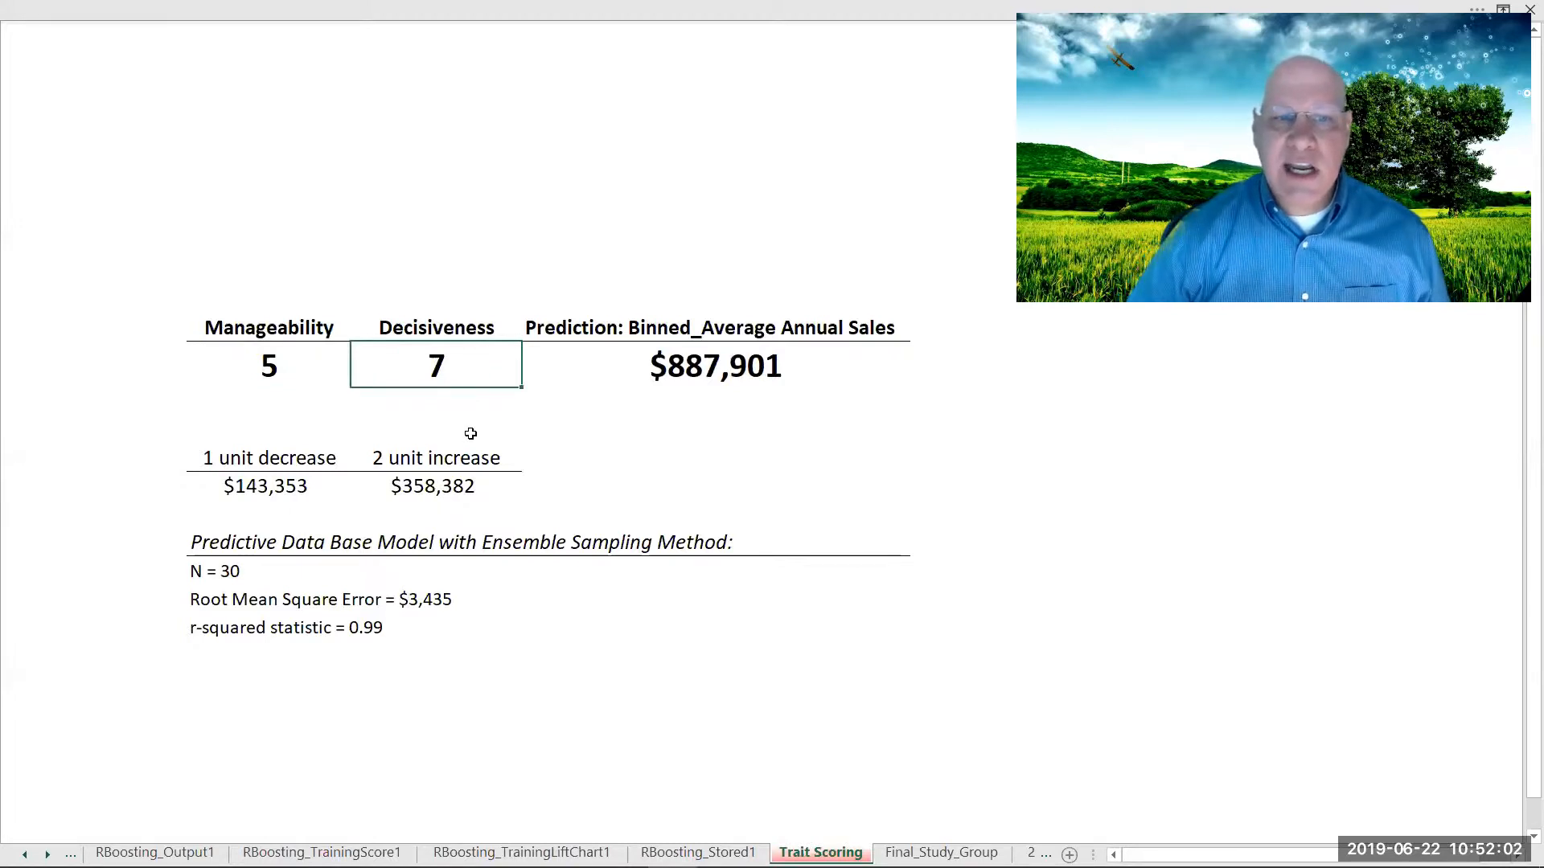
pyautogui.click(435, 486)
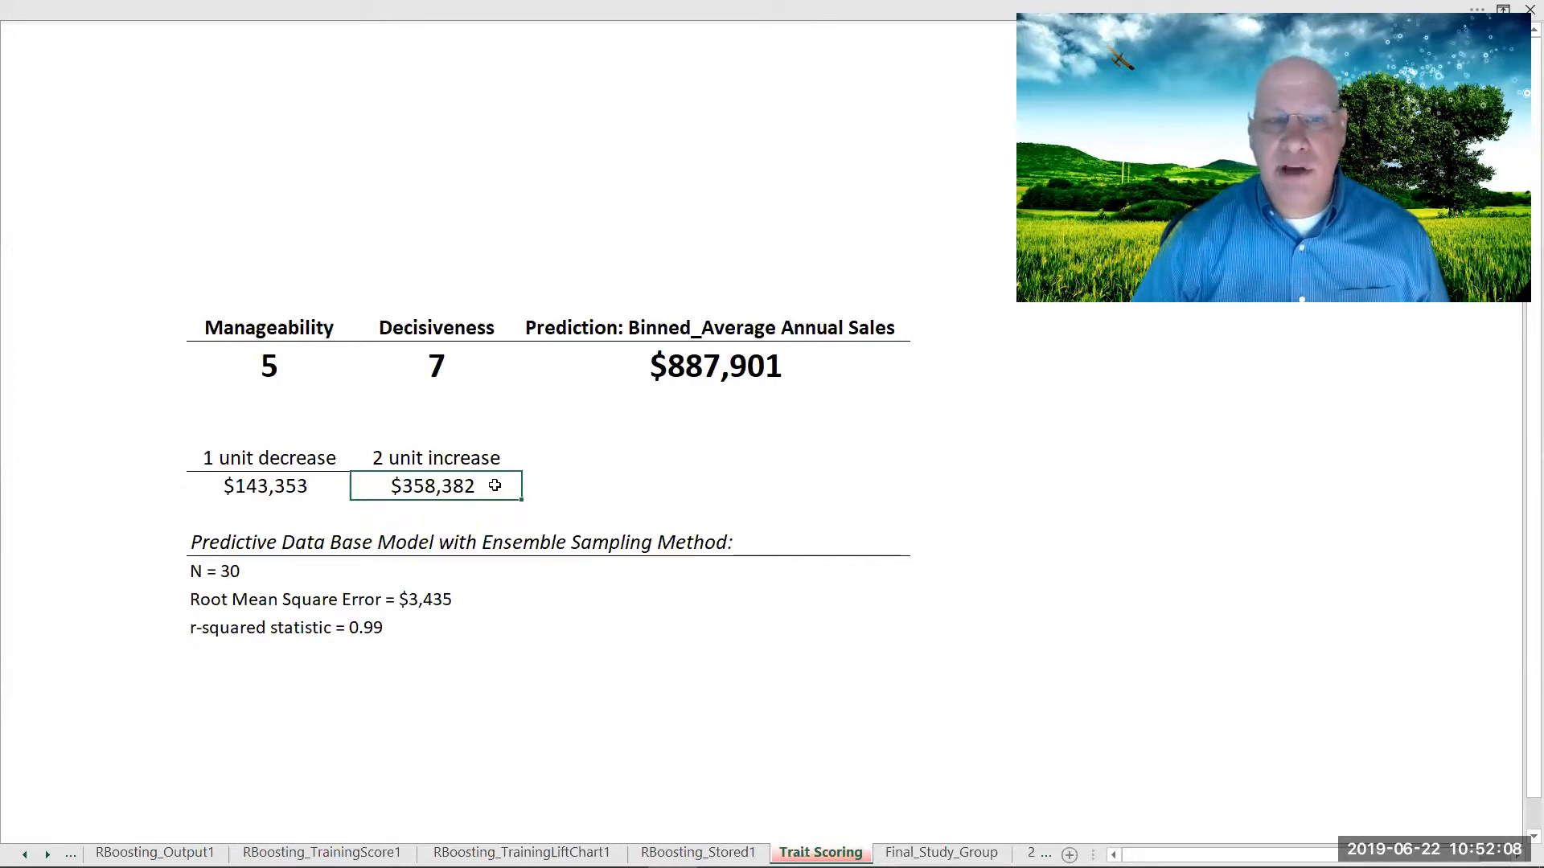
pyautogui.click(435, 365)
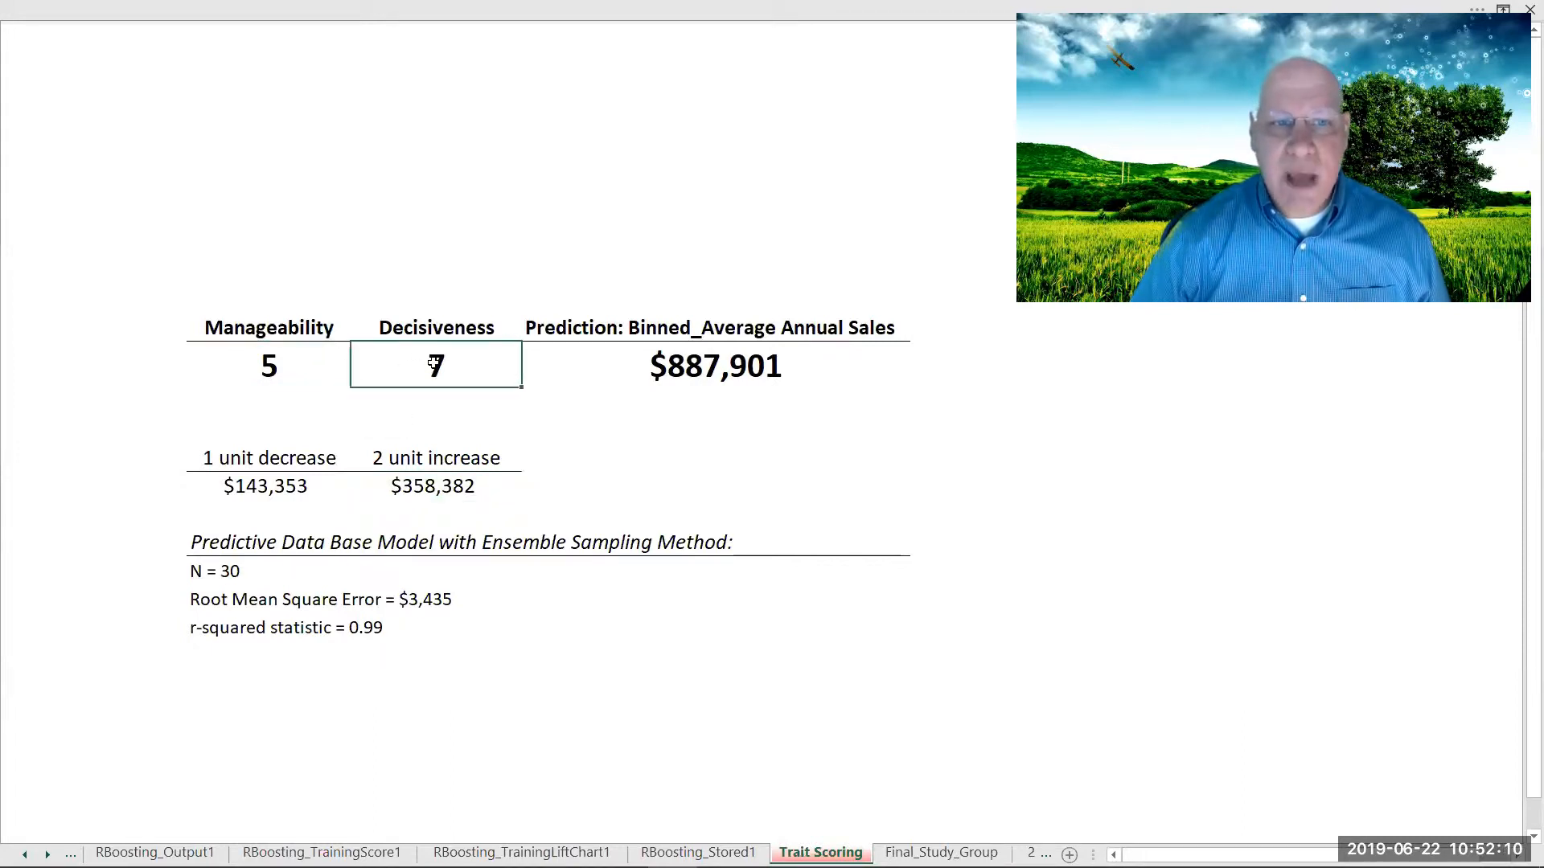
# Step: Enter Decisiveness 5, then change Manageability to 4
pyautogui.write('5')
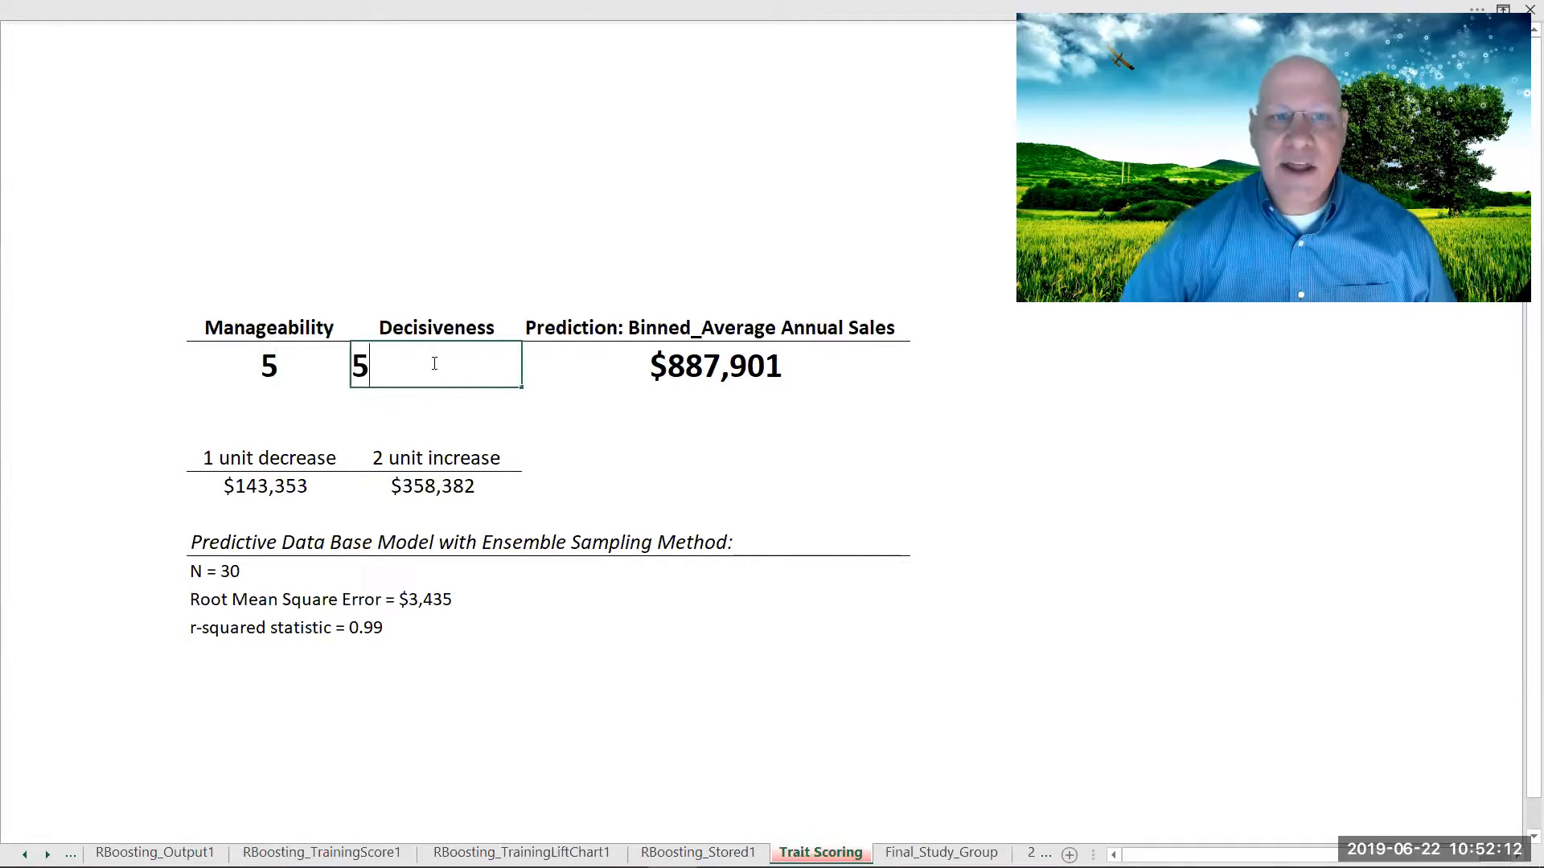
pyautogui.click(268, 365)
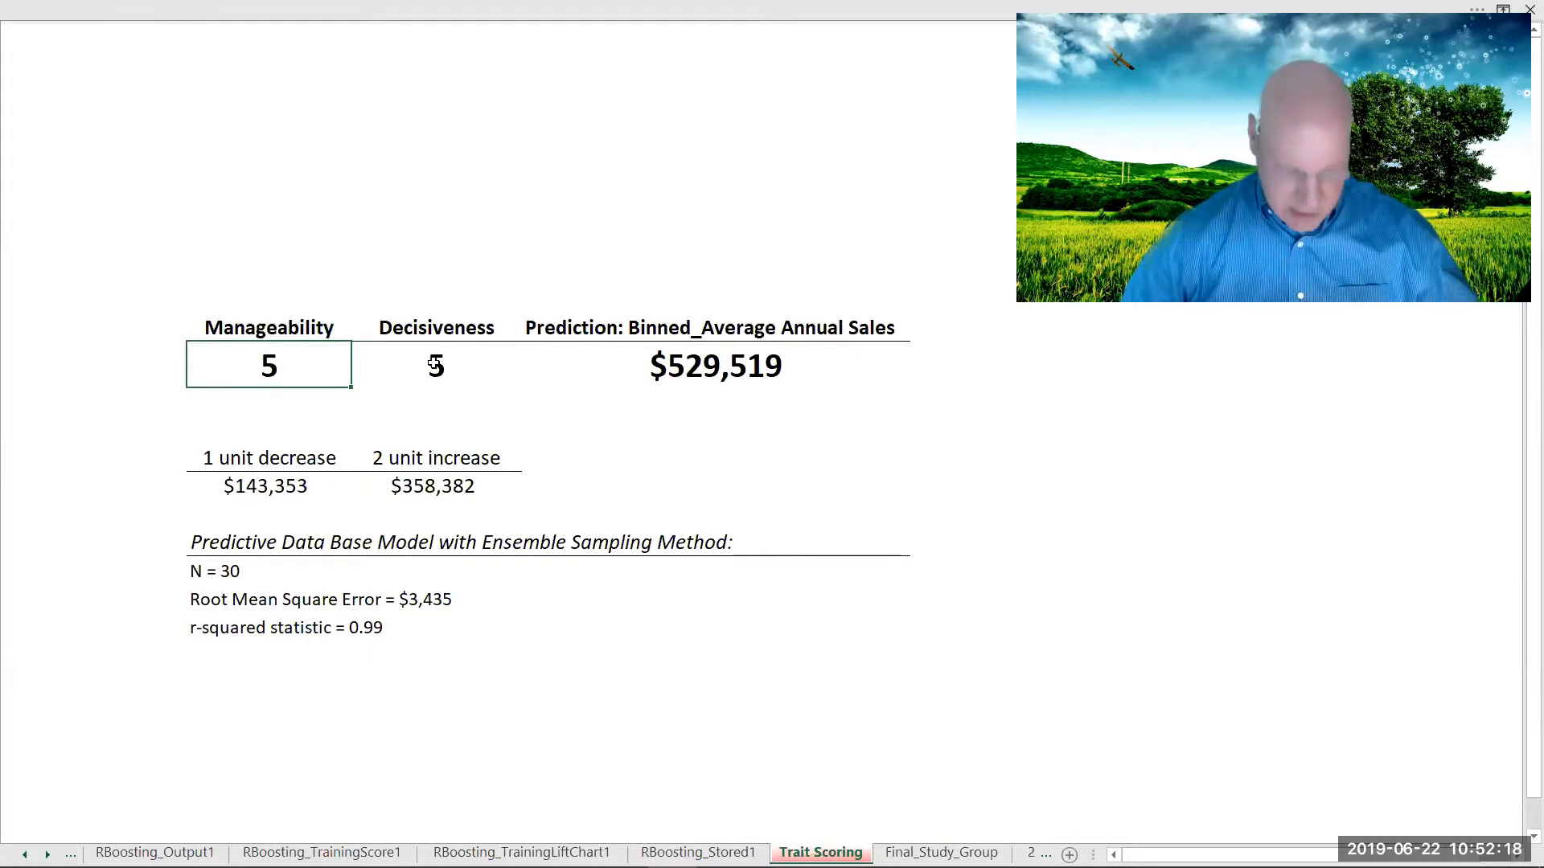
pyautogui.write('4')
pyautogui.click(436, 365)
pyautogui.write('7')
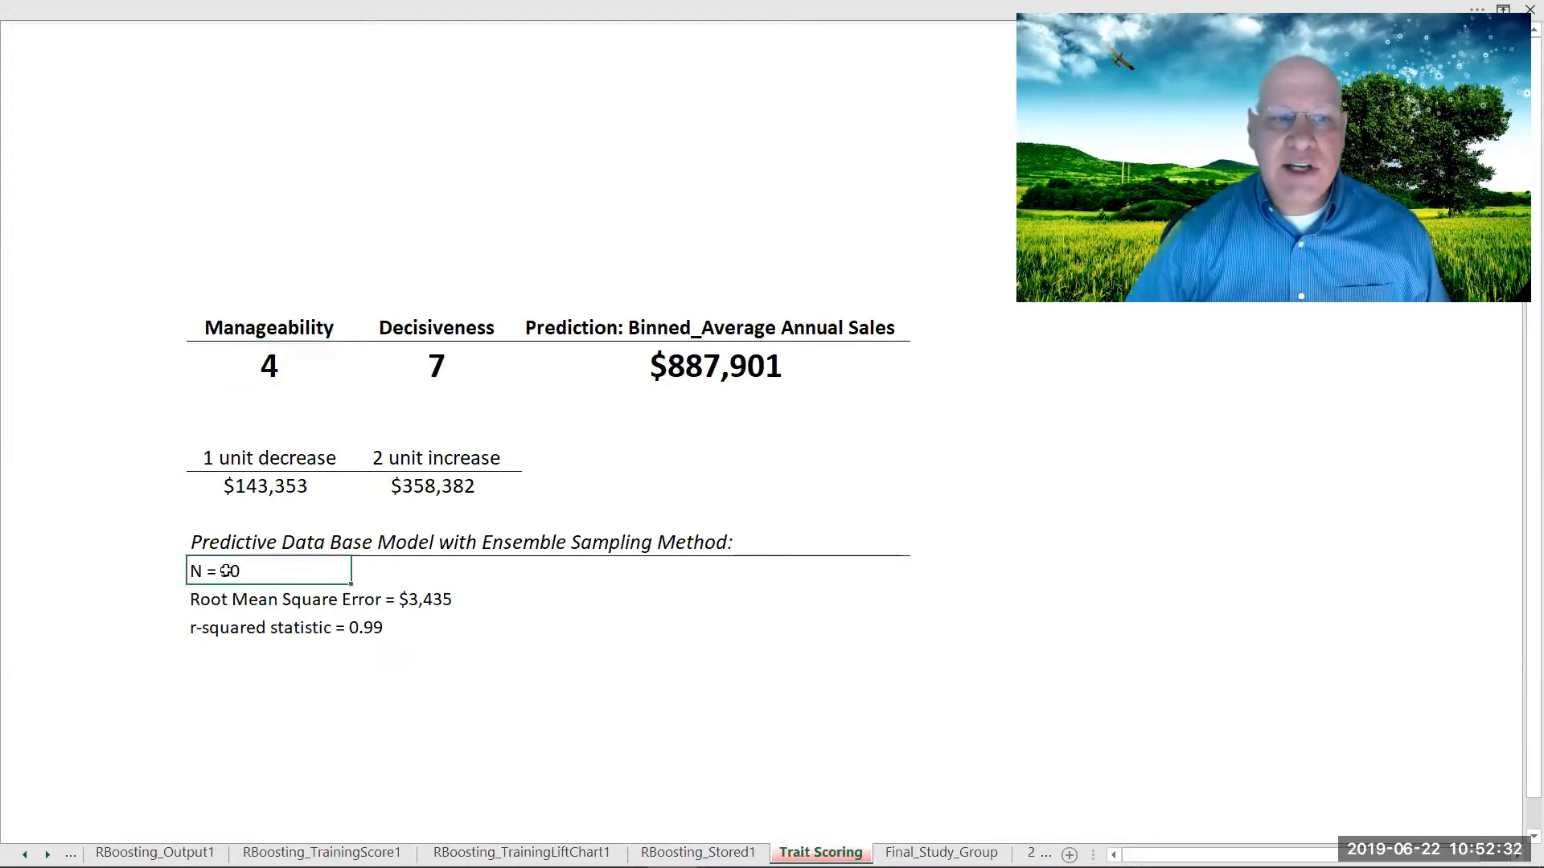
pyautogui.click(268, 365)
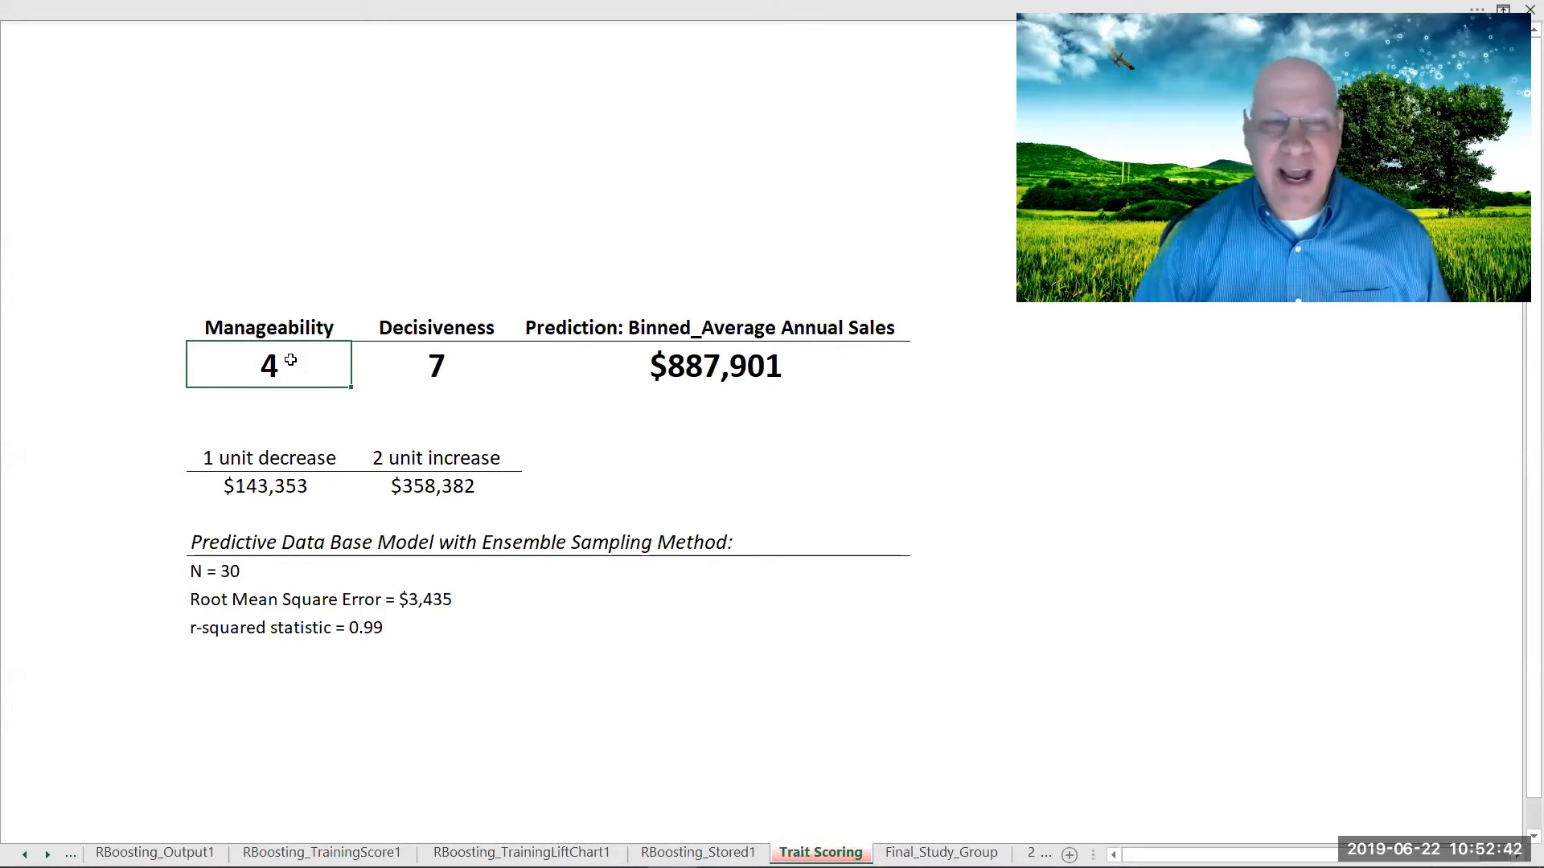
pyautogui.moveTo(312, 363)
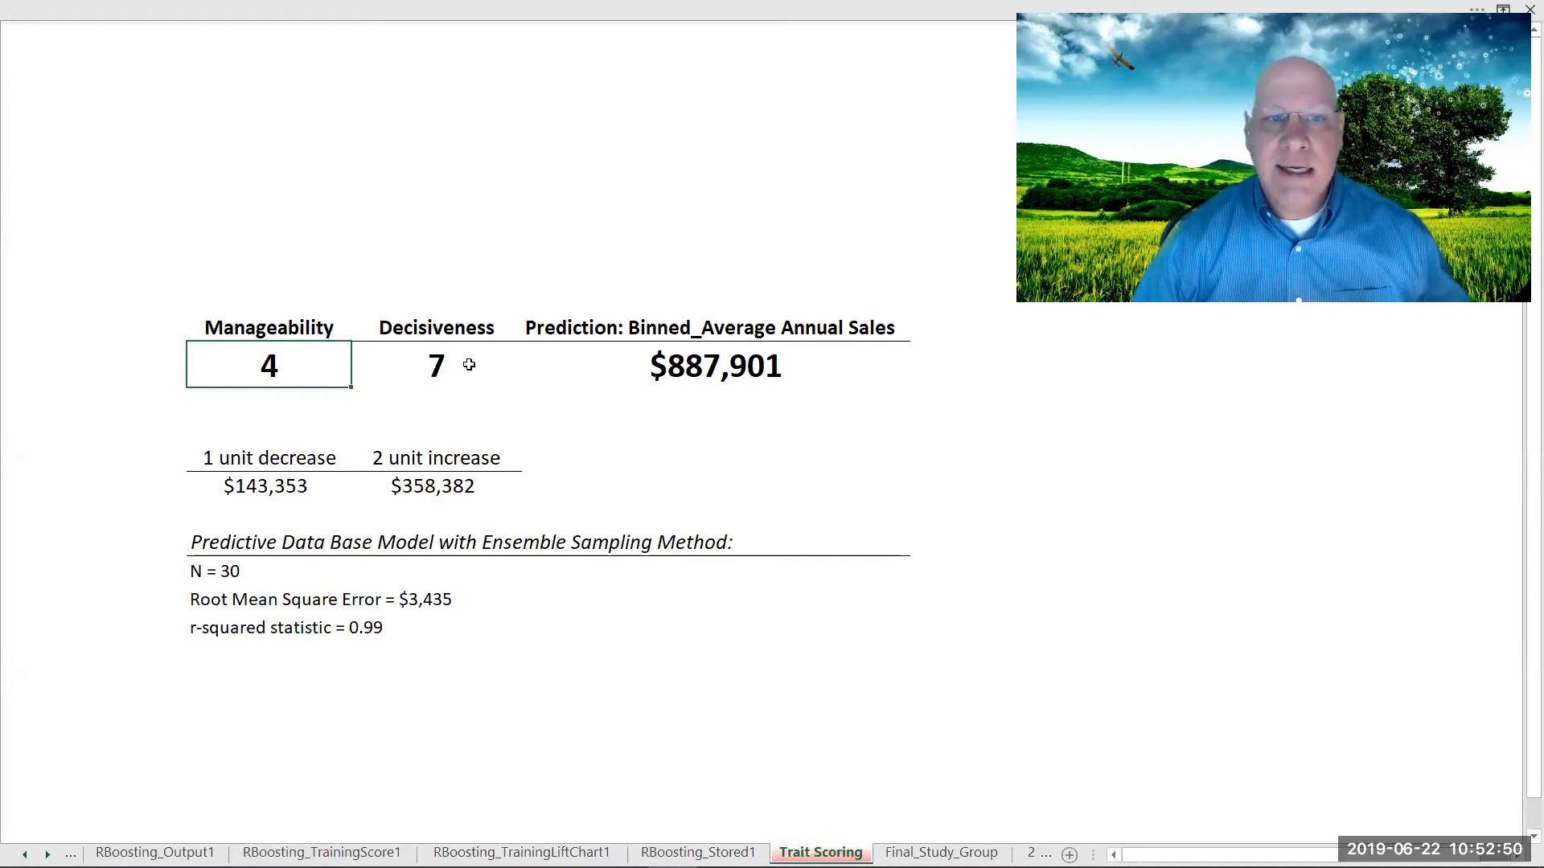
pyautogui.click(435, 365)
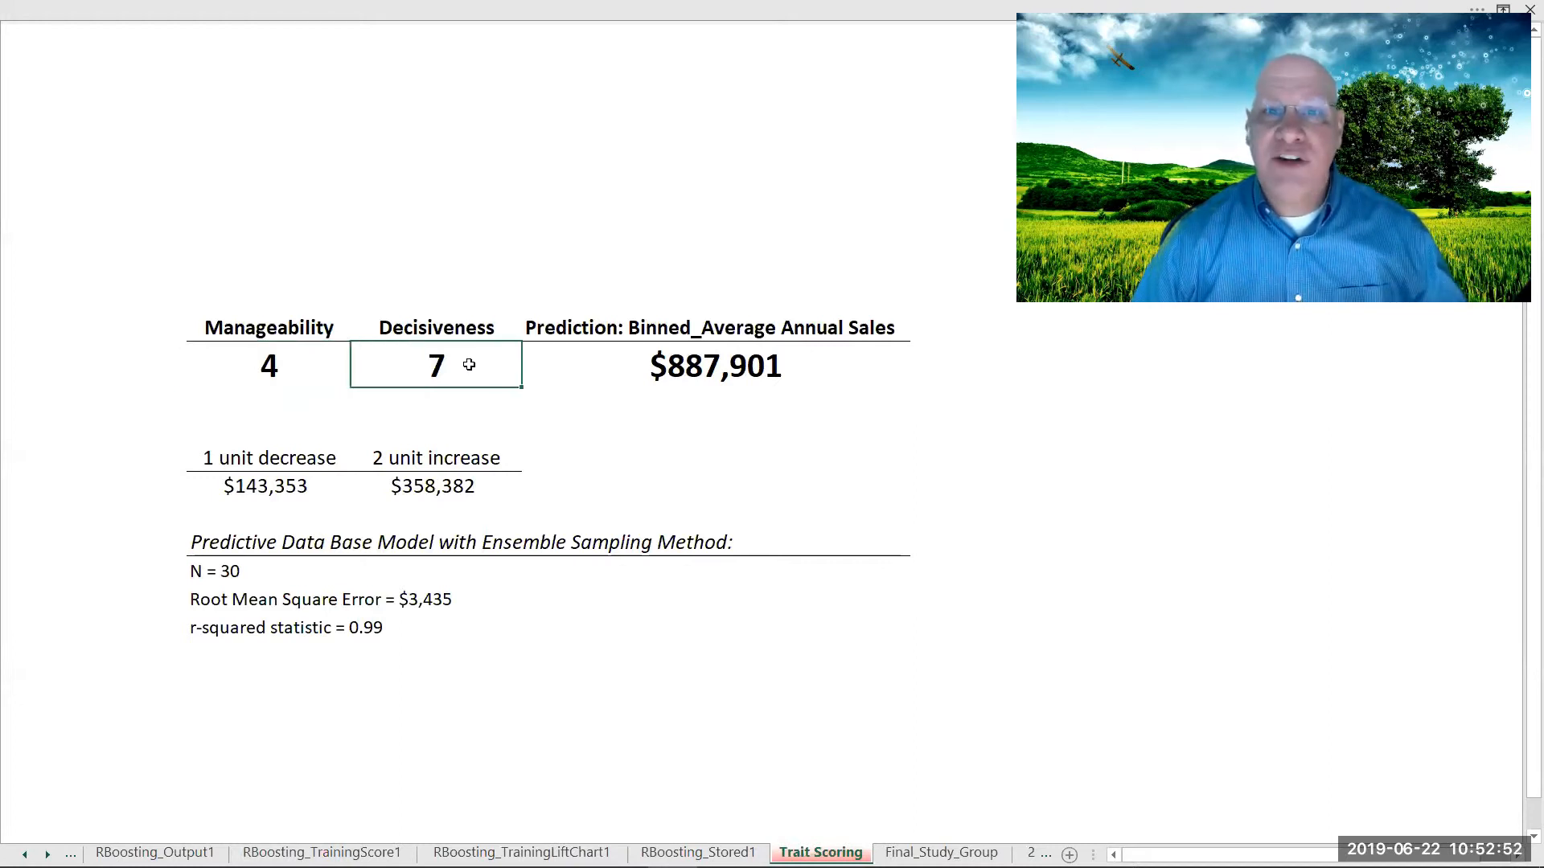